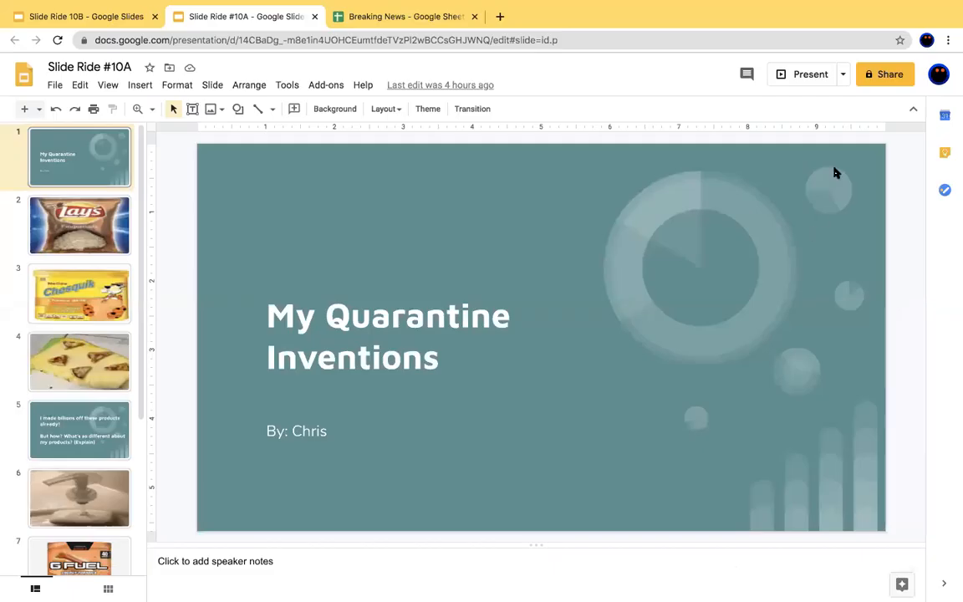
Begin presenting the deck full screen from the 'My Quarantine Inventions' title slide
click(804, 73)
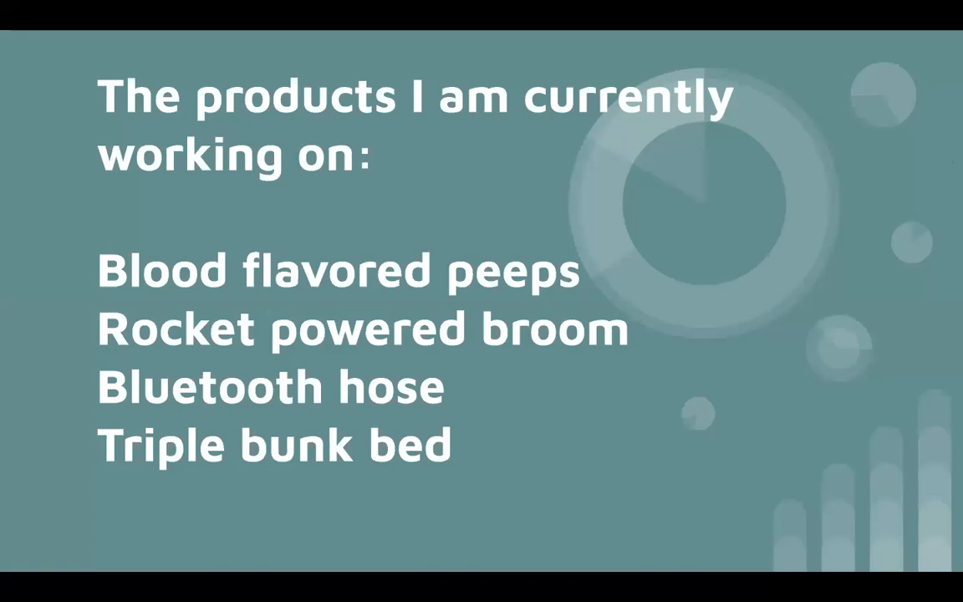
mouse_move(911, 149)
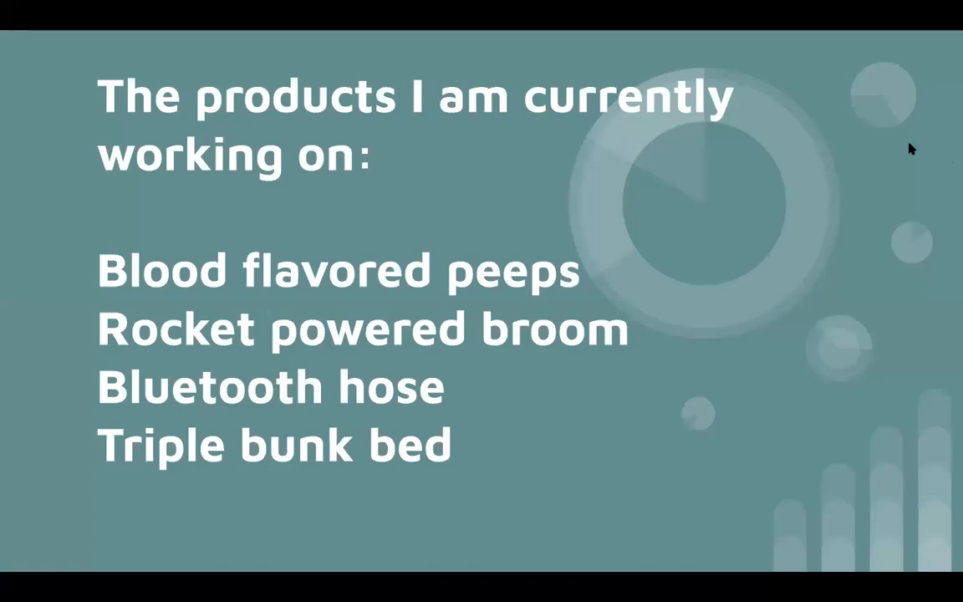
mouse_move(445, 35)
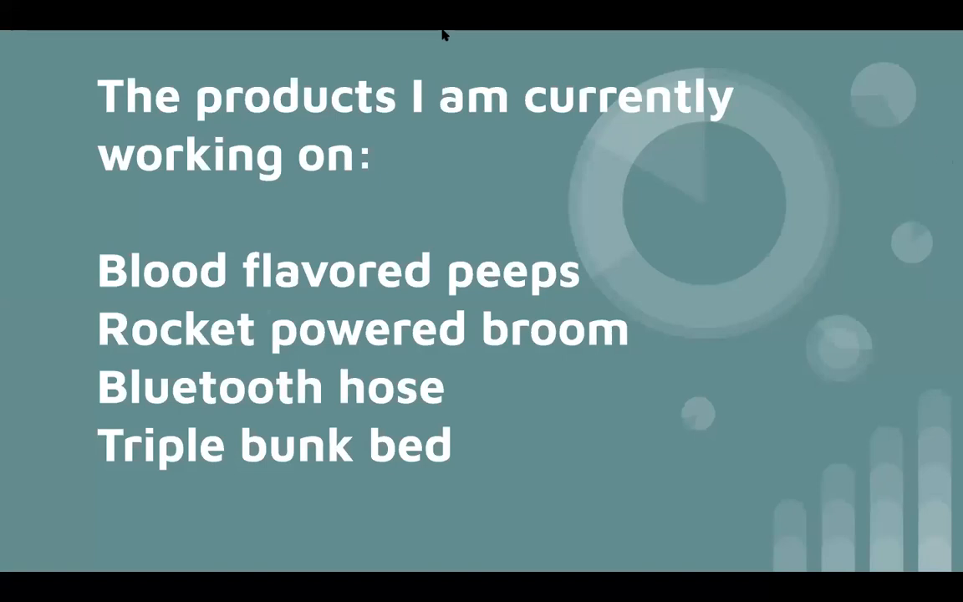
mouse_move(682, 131)
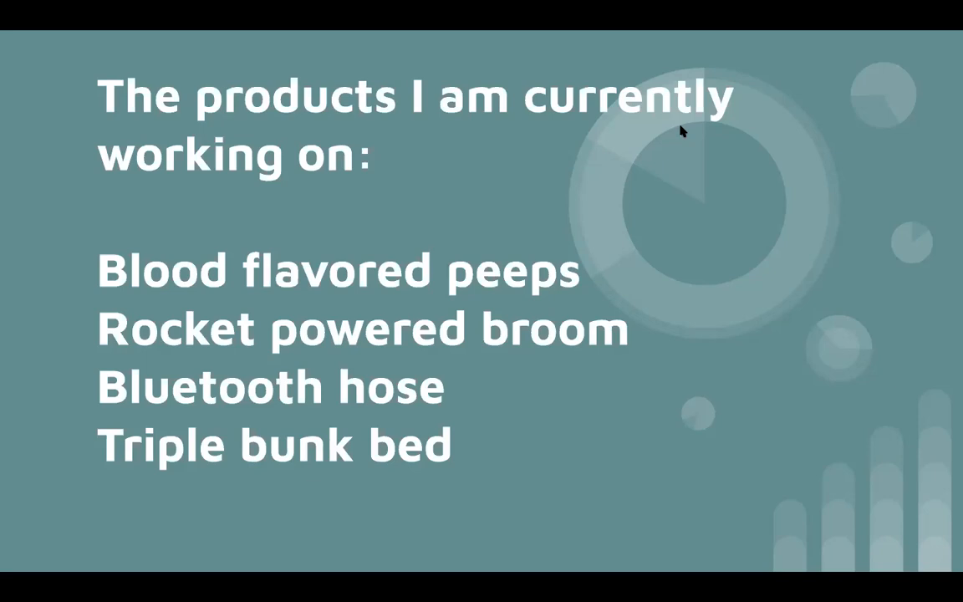
mouse_move(448, 47)
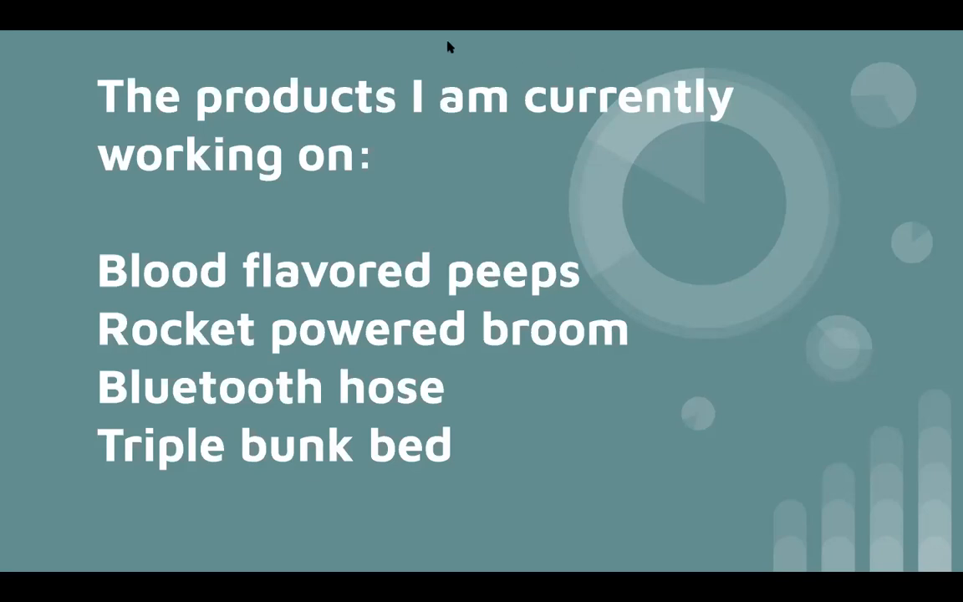
mouse_move(593, 110)
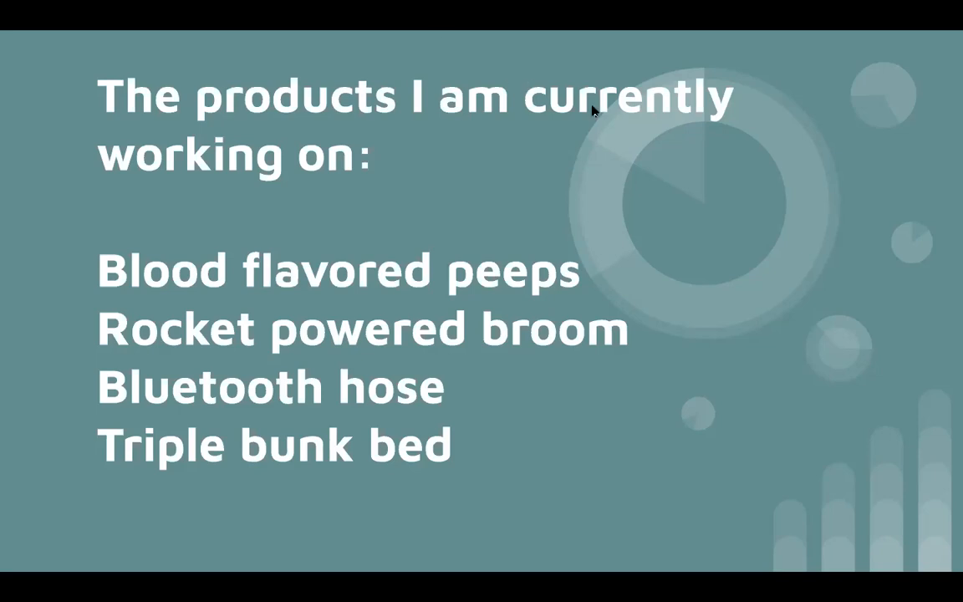
mouse_move(622, 120)
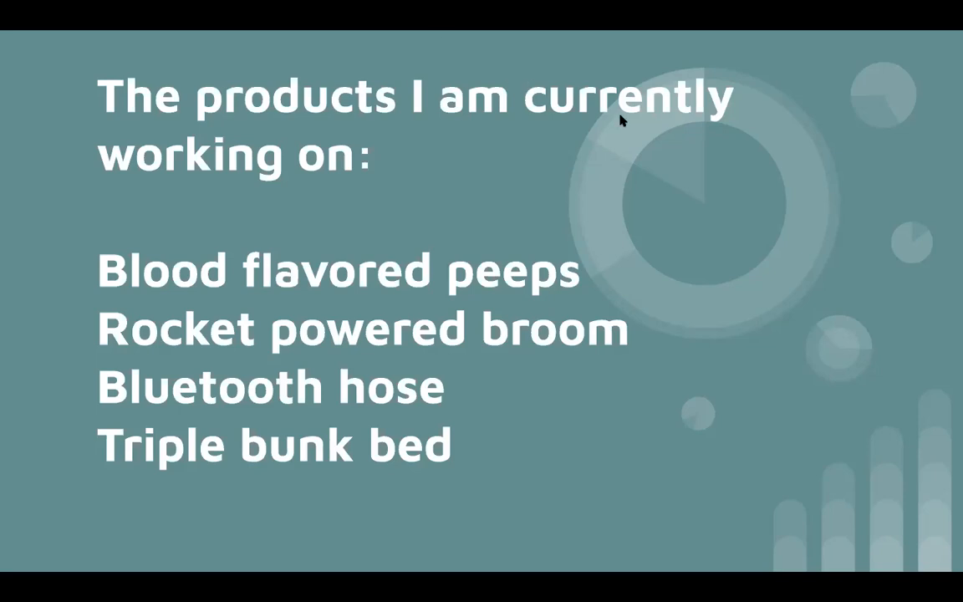
mouse_move(681, 150)
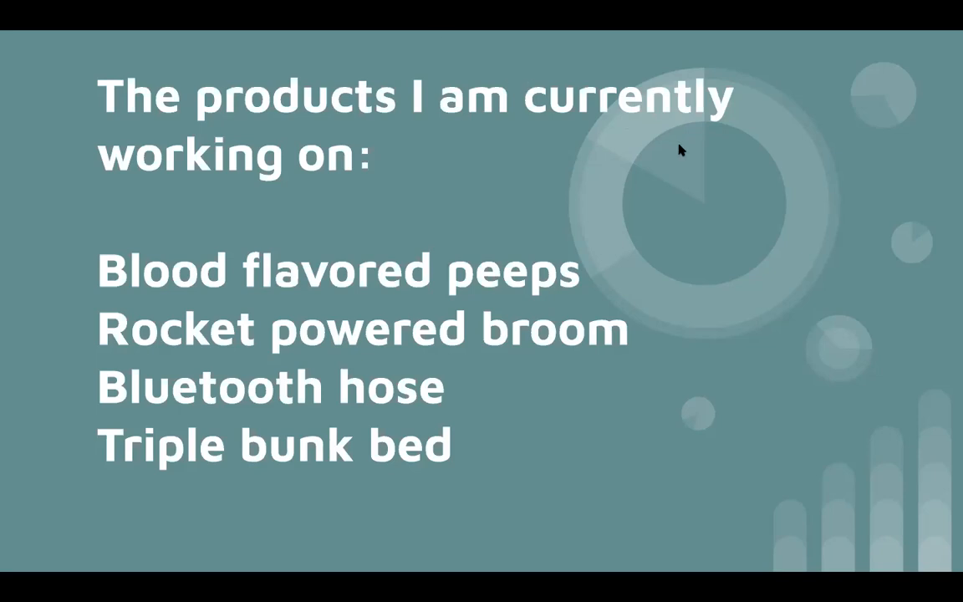
Advance from the products-in-progress slide to the closing 'THANK YOU!!' slide
key(Right)
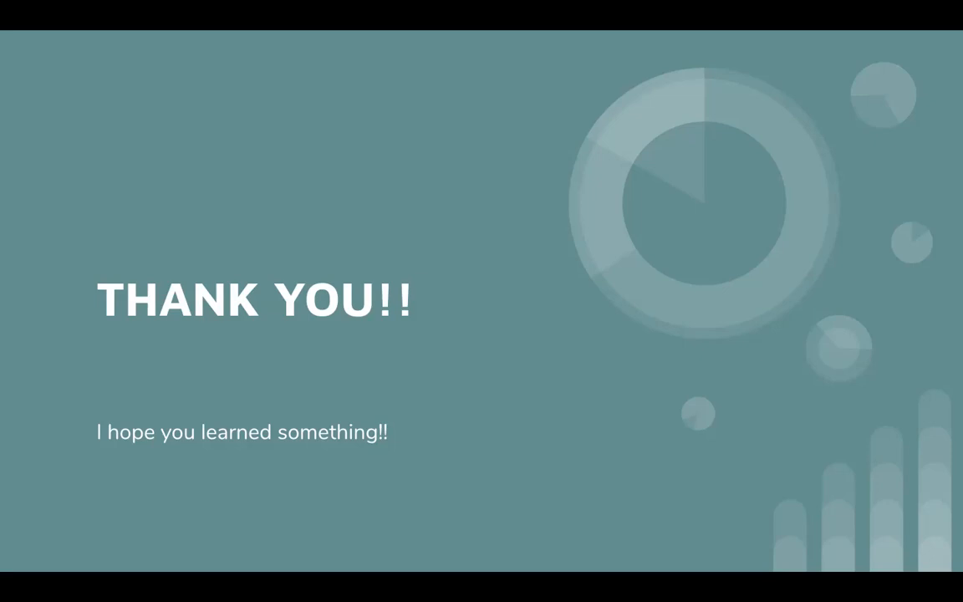
mouse_move(763, 69)
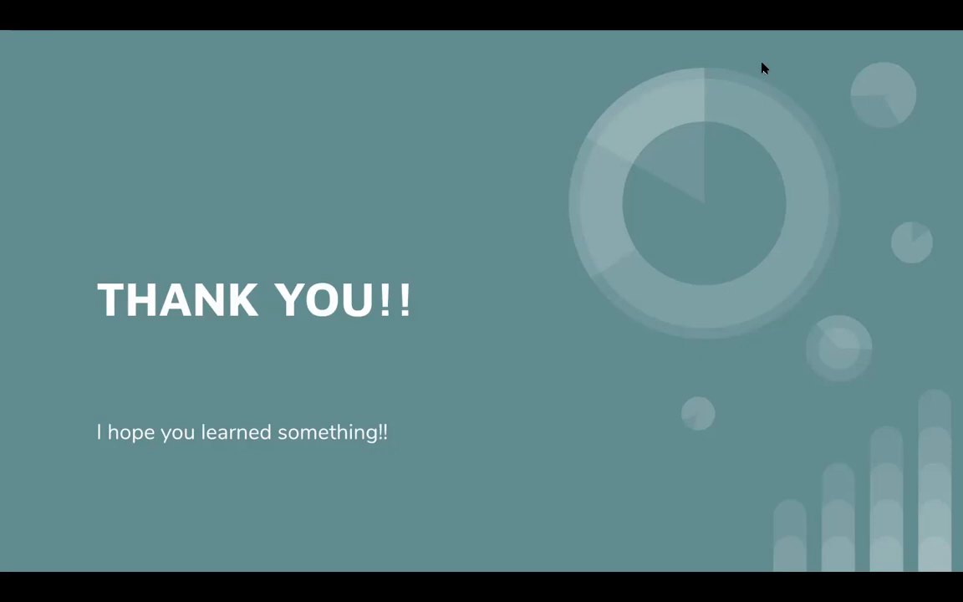